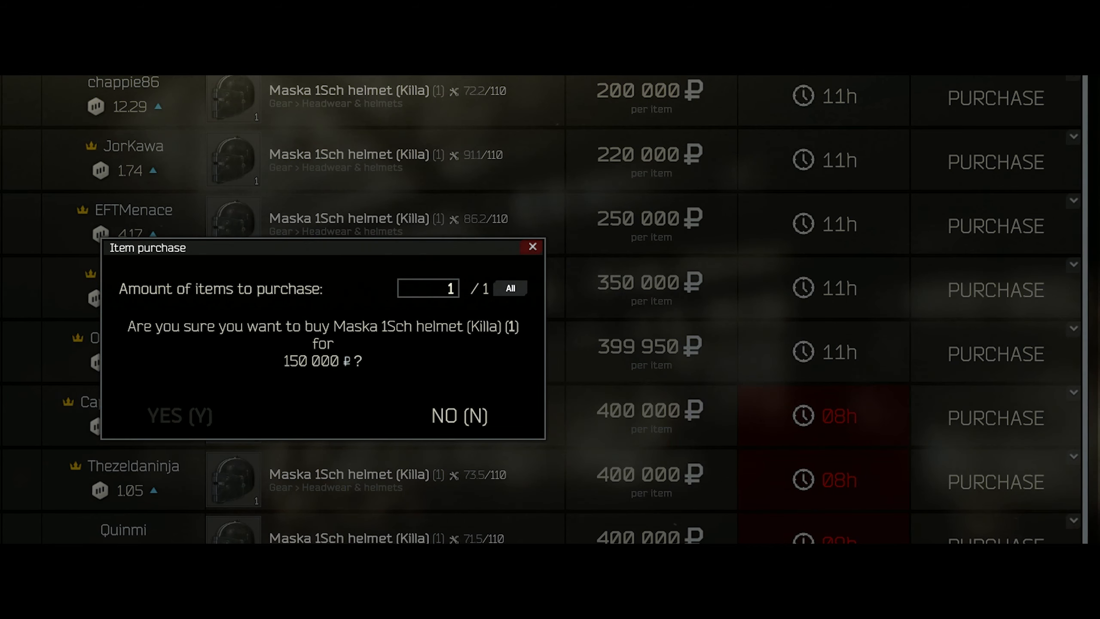
Purchase one Maska 1Sch (Killa) helmet from the flea market for 150 000 ₽
click(178, 415)
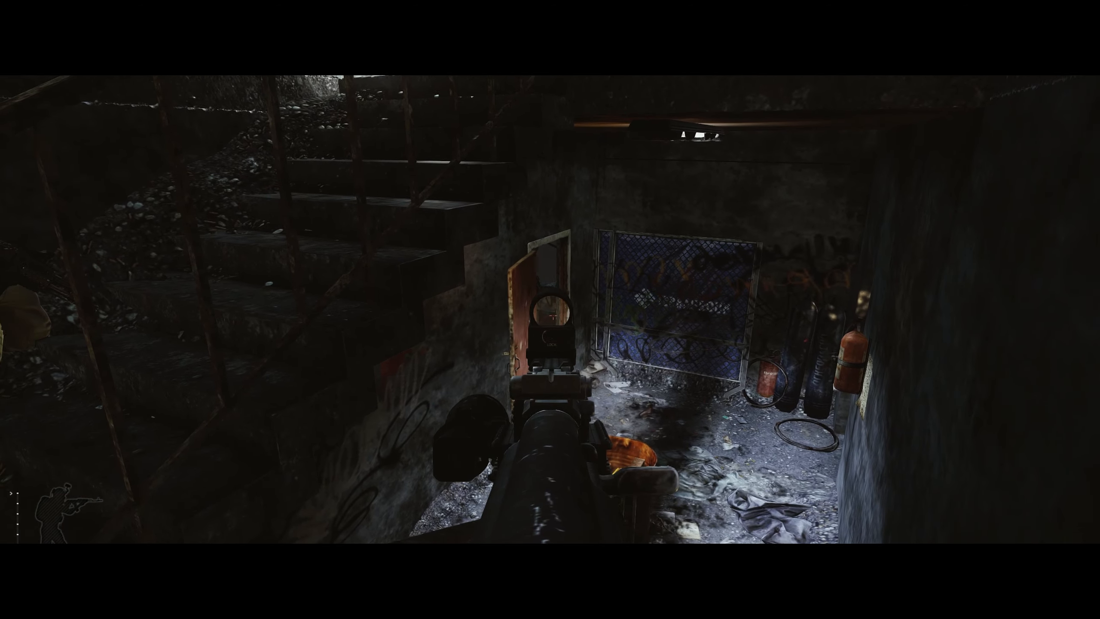
mouse_move(551, 309)
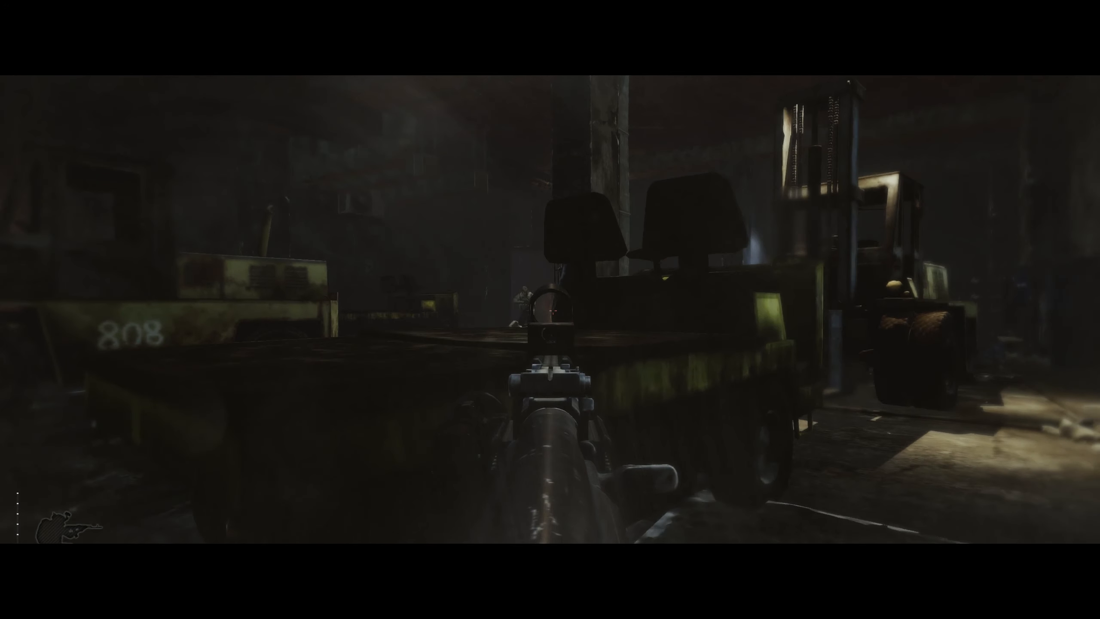